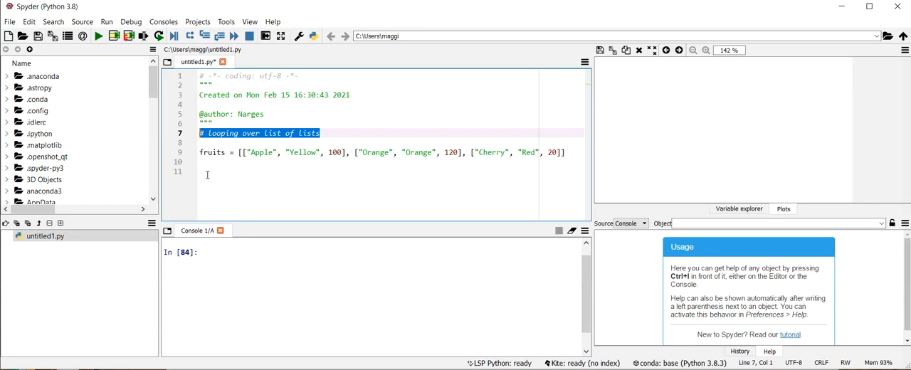
{"action": "mouse_move", "coordinate": [312, 172]}
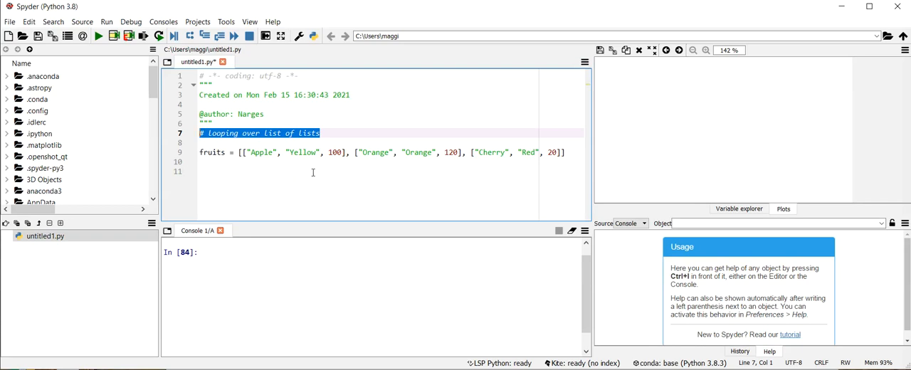
{"action": "mouse_move", "coordinate": [257, 171]}
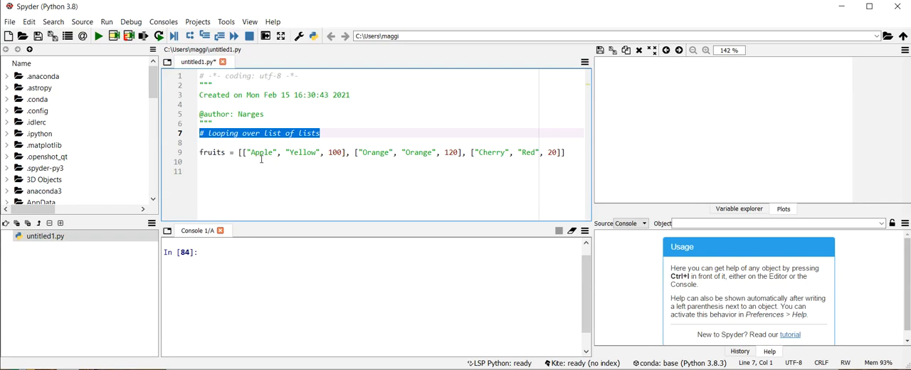
{"action": "mouse_move", "coordinate": [302, 161]}
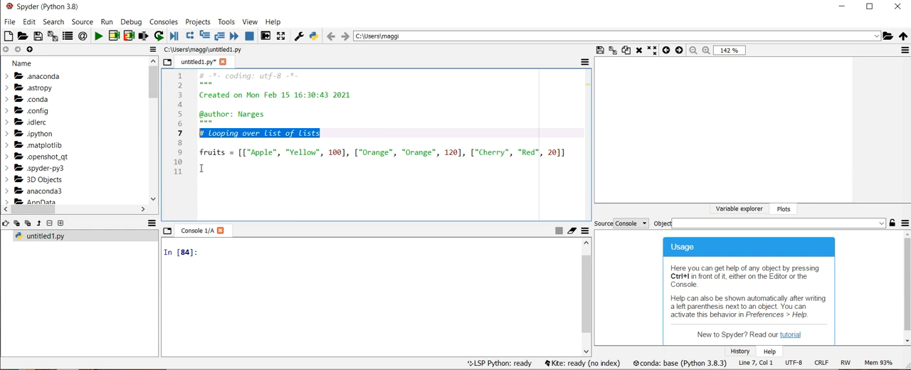
On line 11, write the loop header 'for item in fruits:' and begin its body.
{"action": "left_click", "coordinate": [200, 170]}
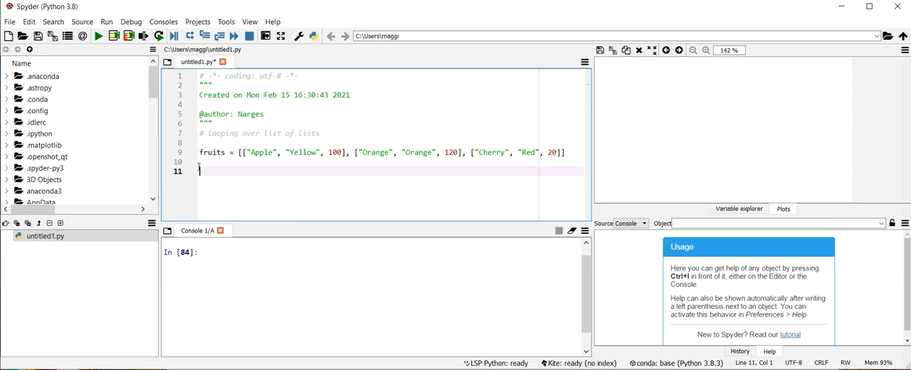
{"action": "type", "text": "for item"}
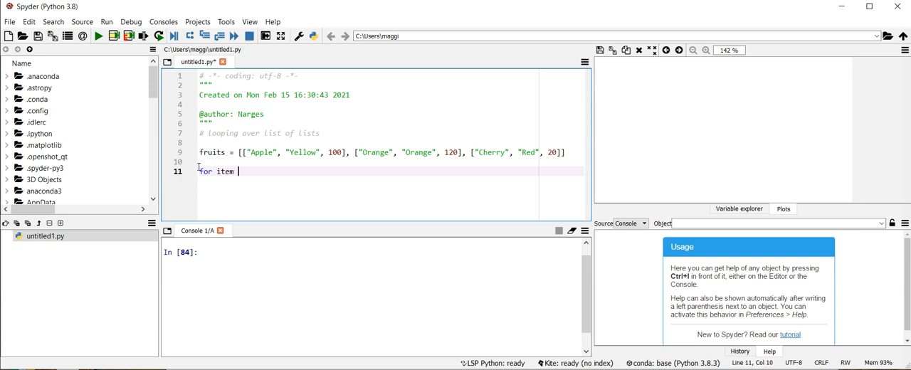
{"action": "type", "text": "in frui"}
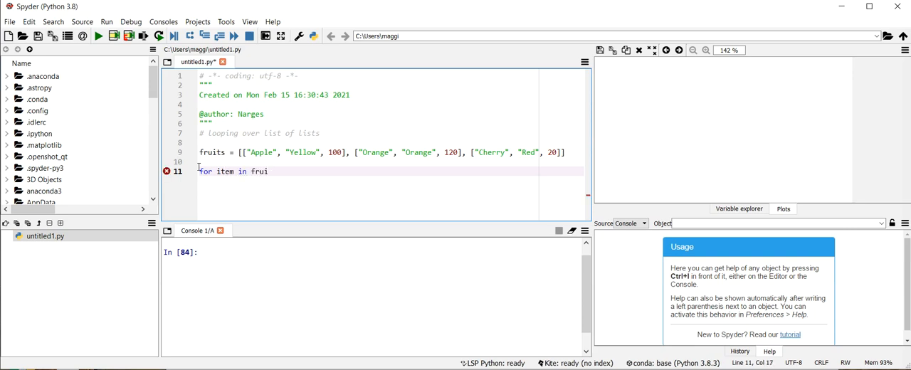
{"action": "type", "text": "ts:"}
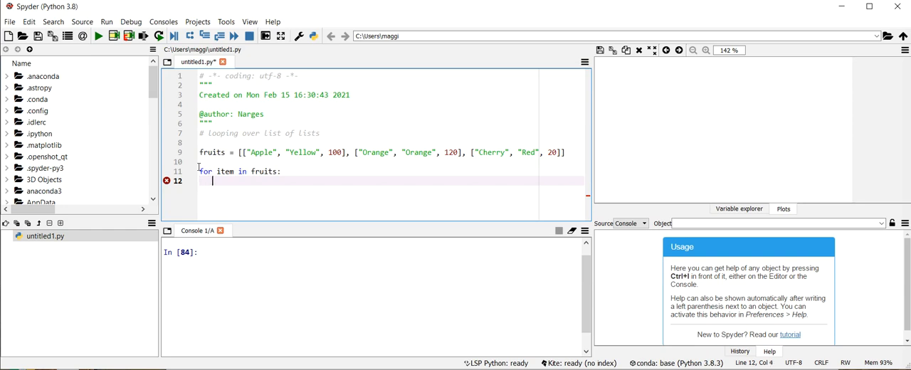
{"action": "type", "text": "p"}
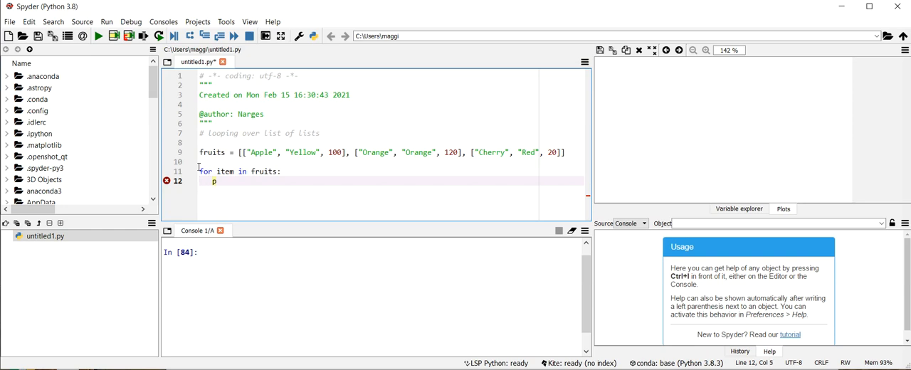
Complete the loop body as print(item, item[0], item[1], item[2]) and run the file.
{"action": "type", "text": "rint("}
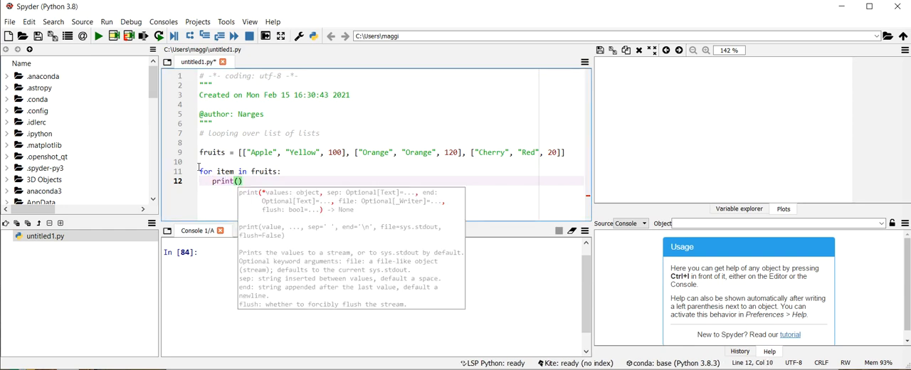
{"action": "type", "text": "item,"}
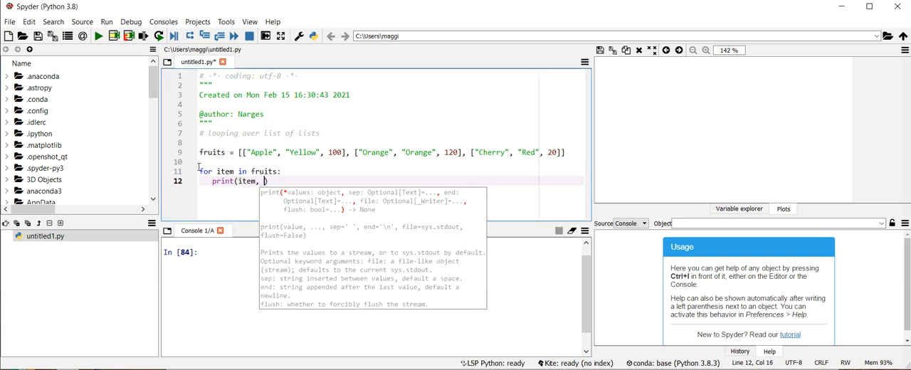
{"action": "type", "text": "item[]"}
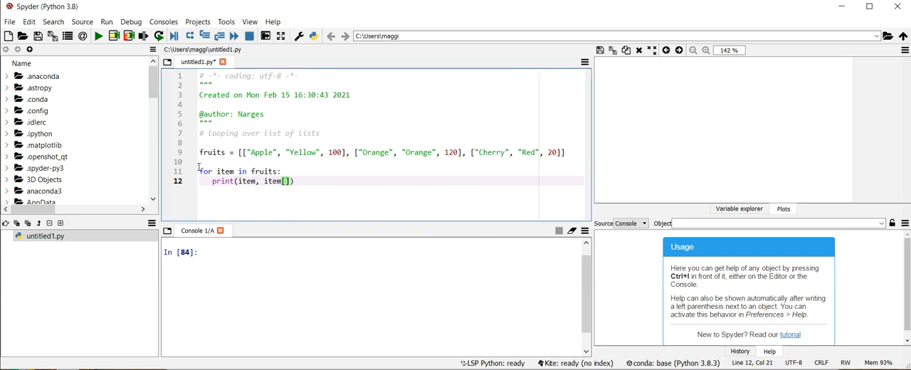
{"action": "type", "text": "0"}
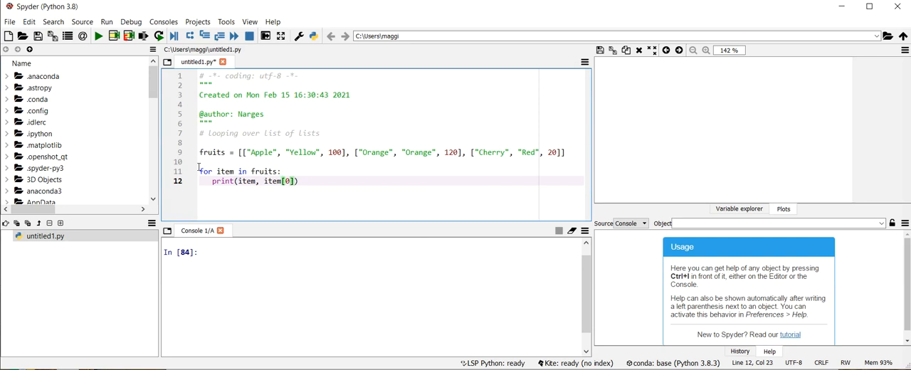
{"action": "type", "text": ", ite"}
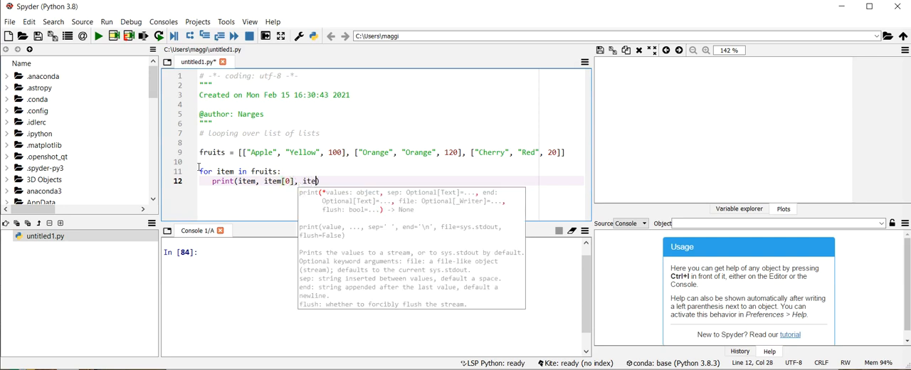
{"action": "type", "text": "[1])"}
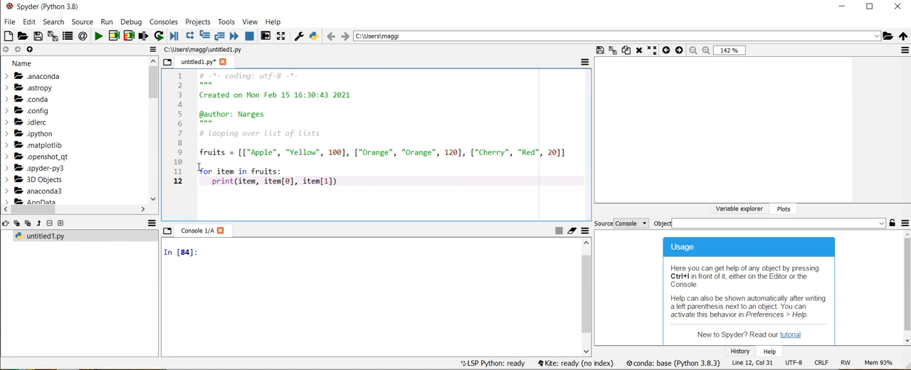
{"action": "type", "text": ","}
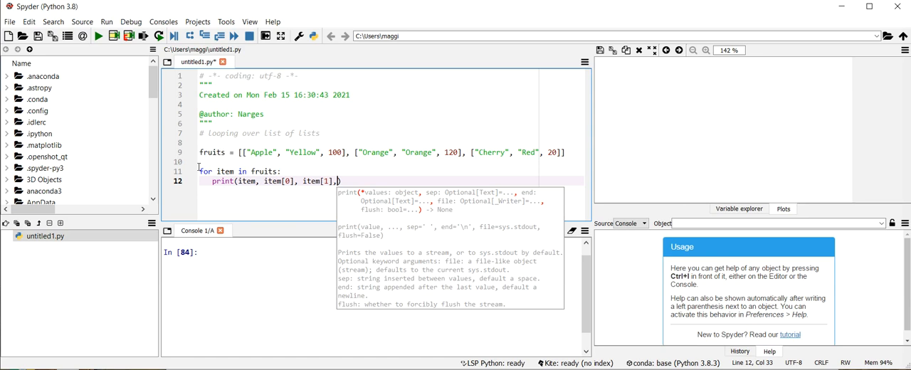
{"action": "type", "text": ",item[]"}
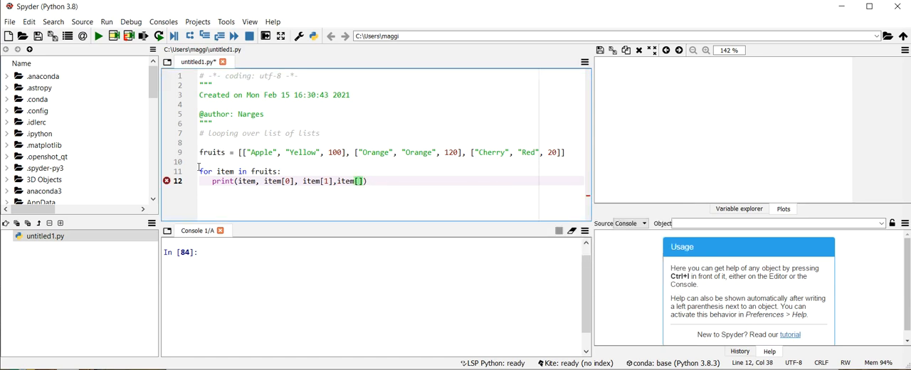
{"action": "type", "text": "2"}
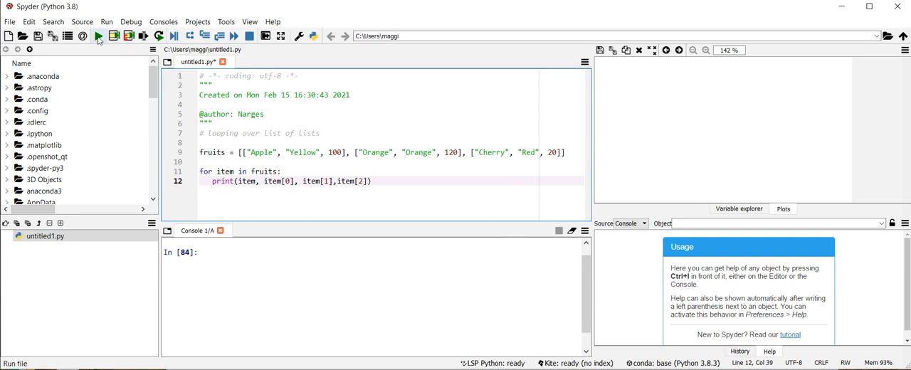
{"action": "left_click", "coordinate": [103, 38]}
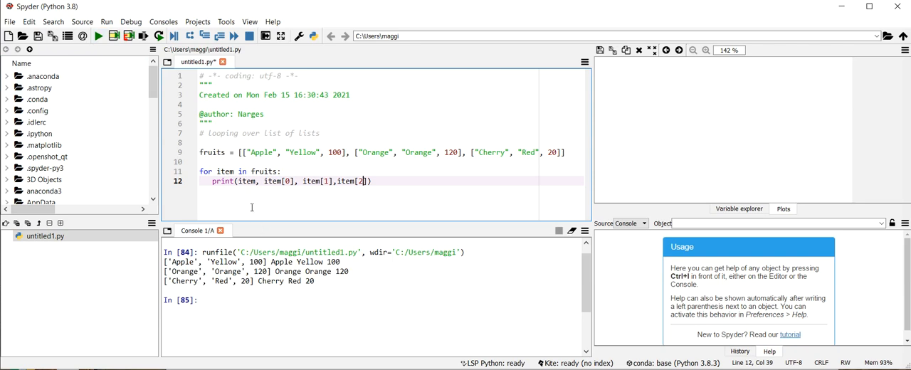